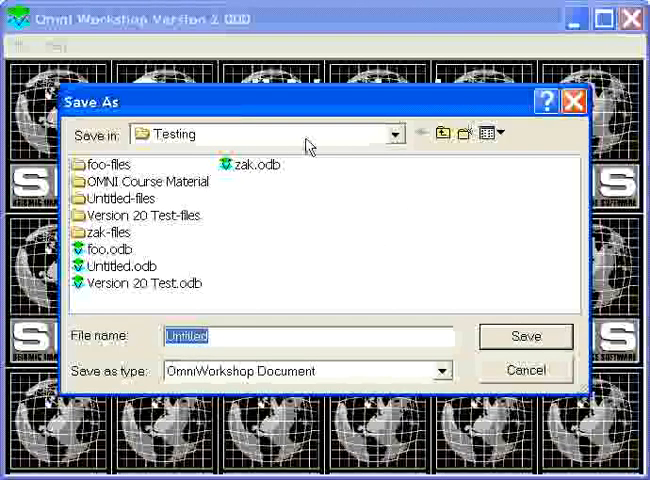
pyautogui.moveTo(368, 218)
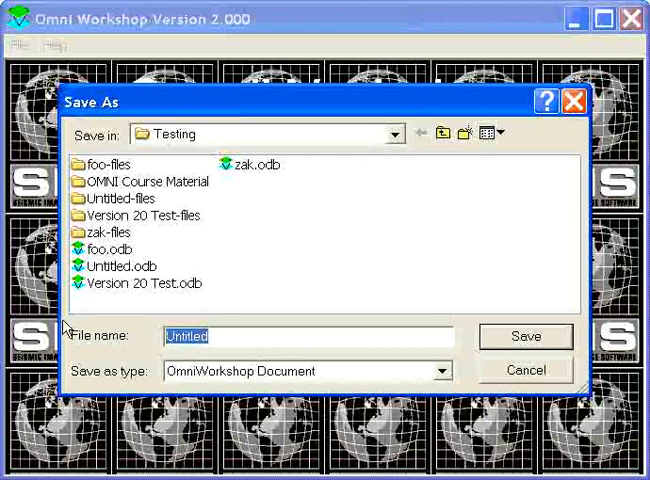
# Name the new project file 'My Project' in the Testing folder's Save As dialog.
pyautogui.write('M')
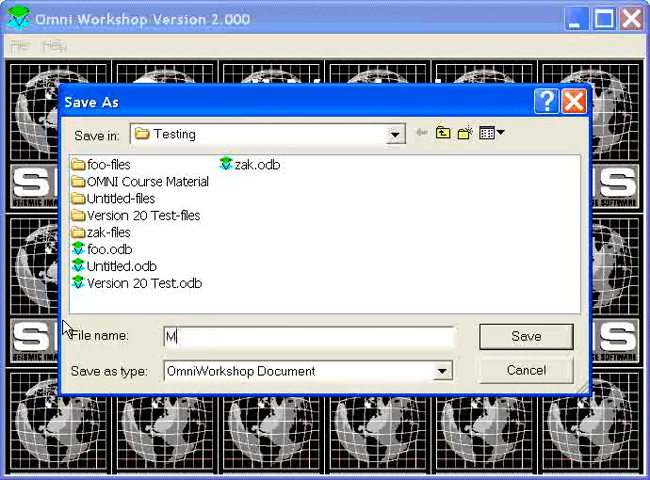
pyautogui.write('y Po')
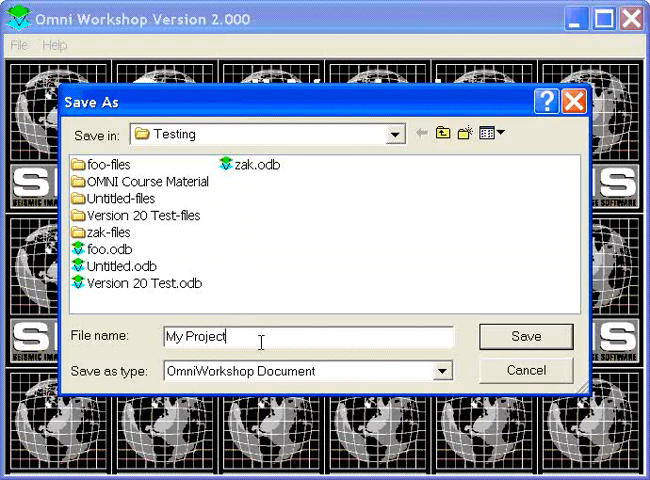
pyautogui.moveTo(96, 172)
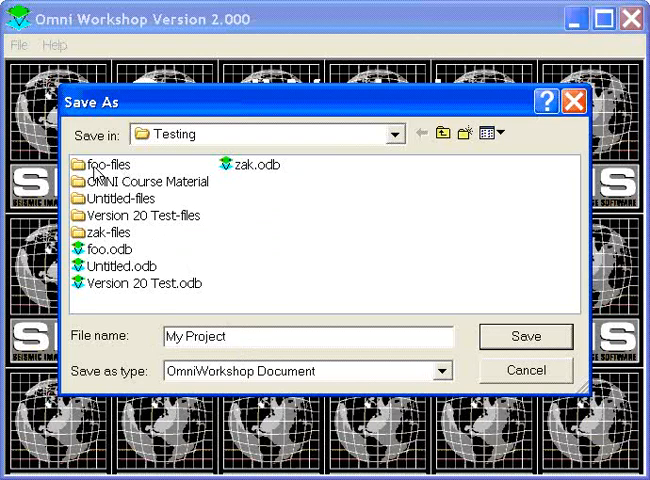
pyautogui.moveTo(456, 458)
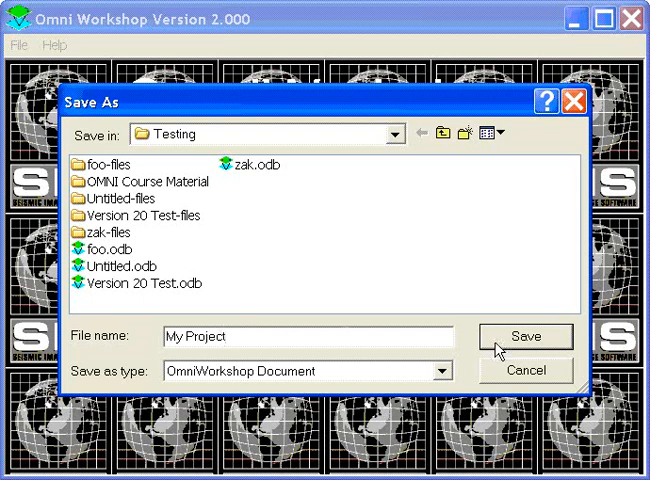
# Save 'My Project', bringing up the Set Project Units choice with Meters selected.
pyautogui.click(524, 336)
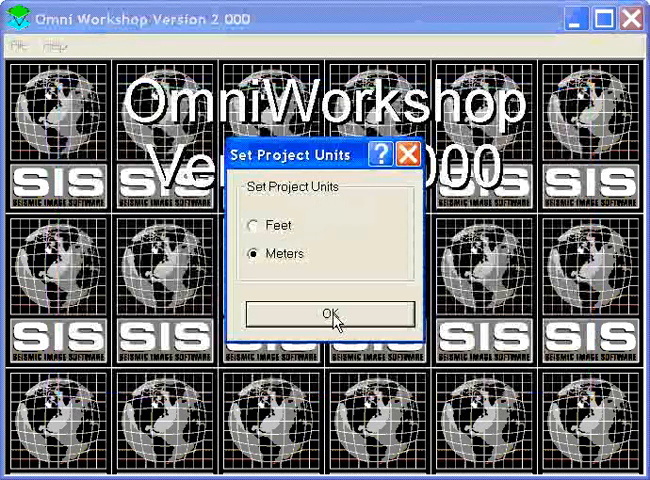
# Accept Meters as the project units, opening My Project with its tree and view tabs.
pyautogui.click(334, 314)
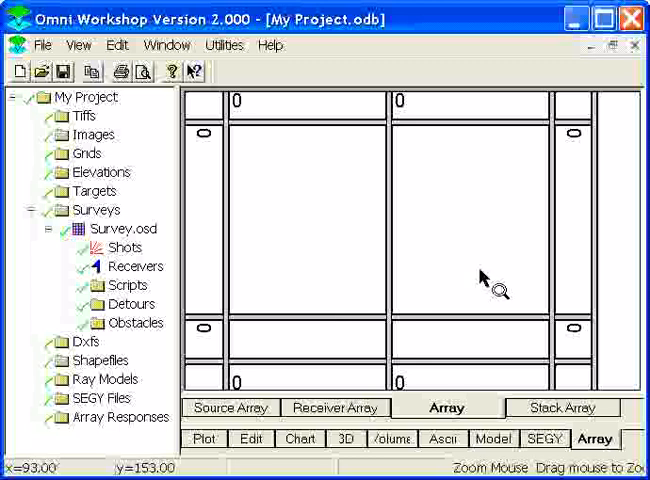
pyautogui.moveTo(500, 330)
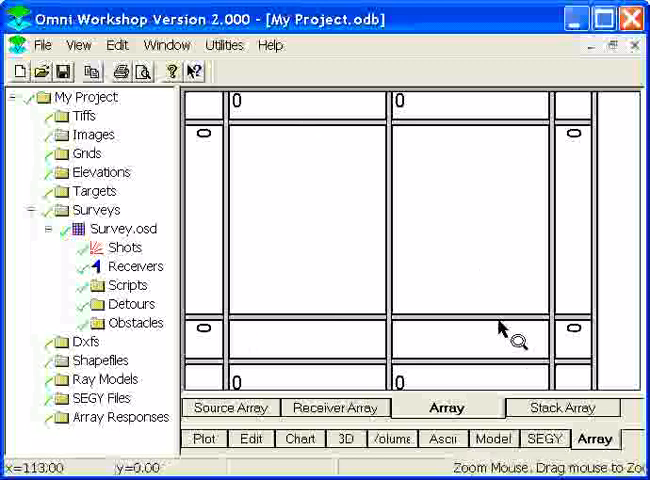
pyautogui.moveTo(378, 350)
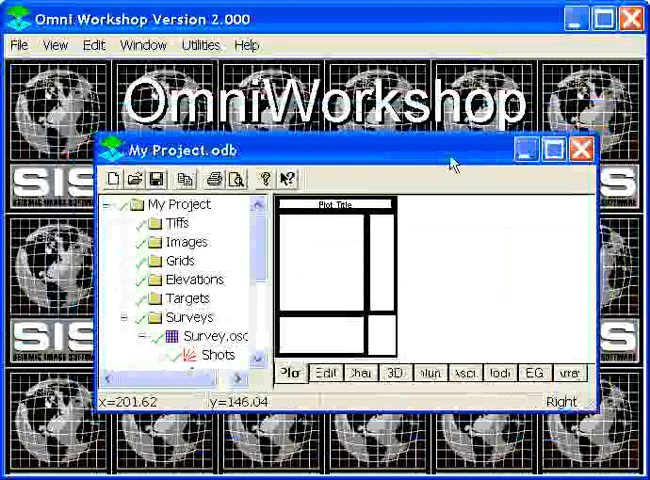
# Maximize the My Project.odb window to fill the workspace with its Plot view.
pyautogui.click(554, 150)
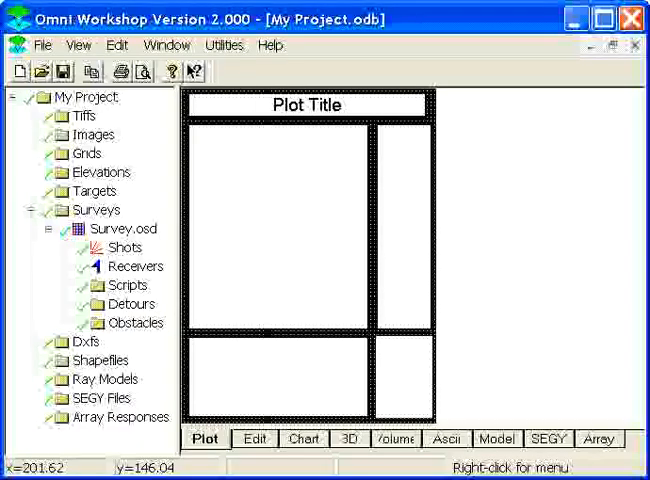
pyautogui.moveTo(156, 148)
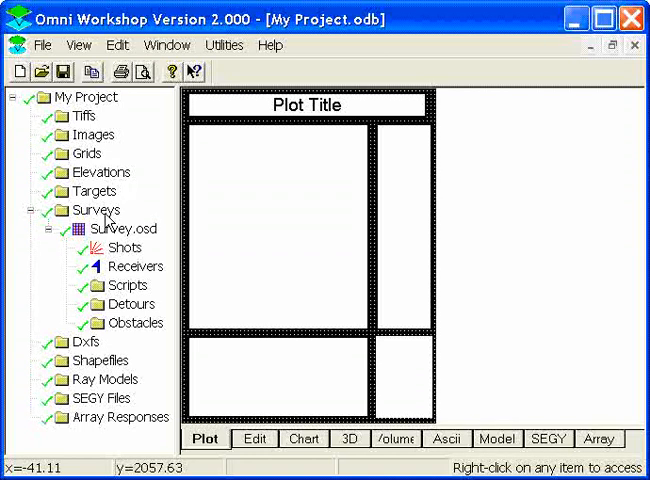
pyautogui.moveTo(100, 220)
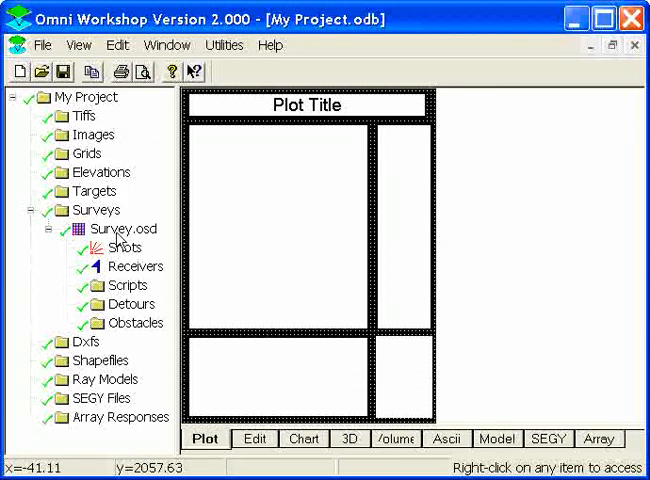
pyautogui.moveTo(132, 272)
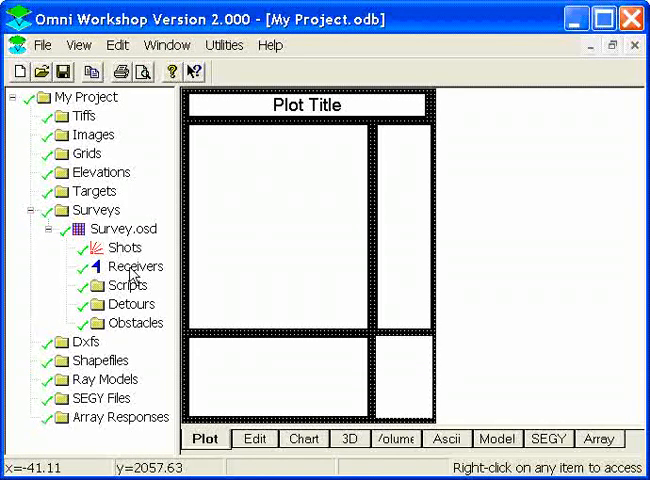
pyautogui.moveTo(136, 312)
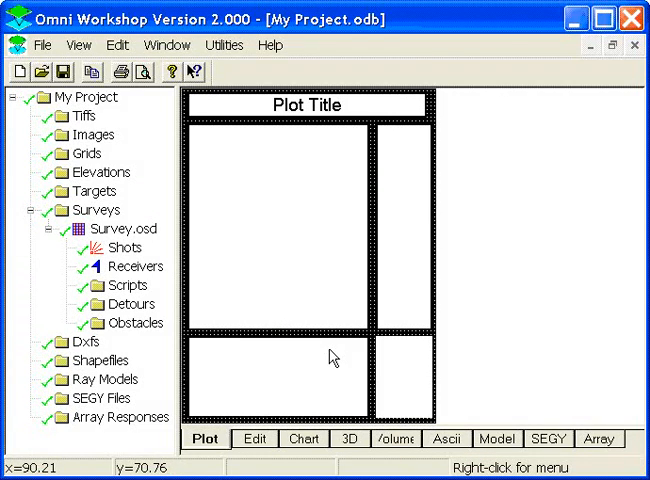
pyautogui.moveTo(250, 440)
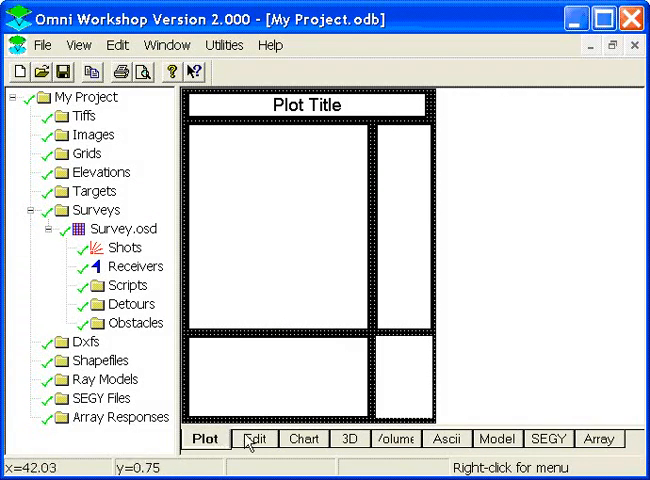
pyautogui.moveTo(258, 404)
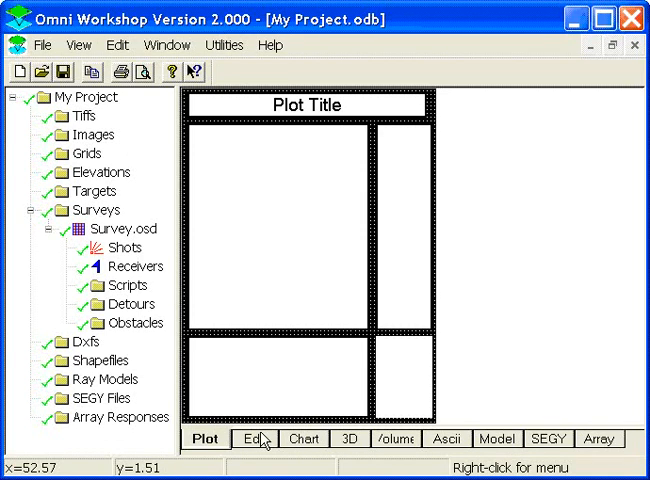
# Review the Edit view's Easting/Northing panes, then move to the Chart view.
pyautogui.click(254, 438)
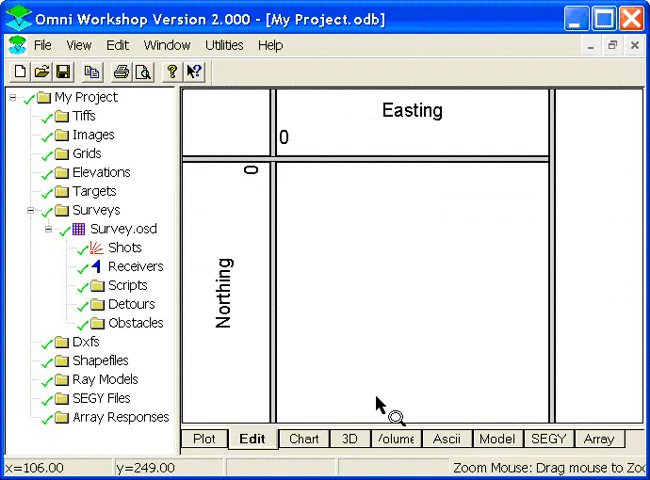
pyautogui.moveTo(350, 310)
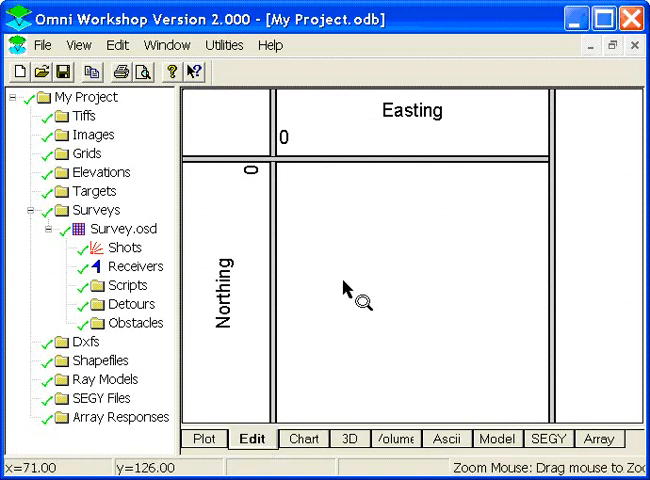
pyautogui.moveTo(340, 344)
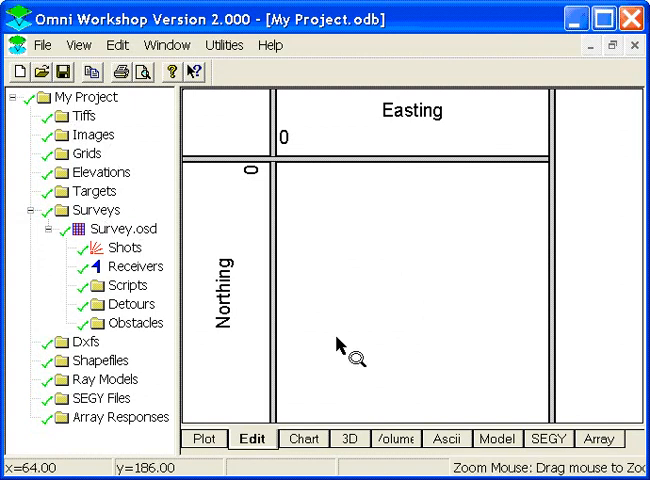
pyautogui.moveTo(410, 296)
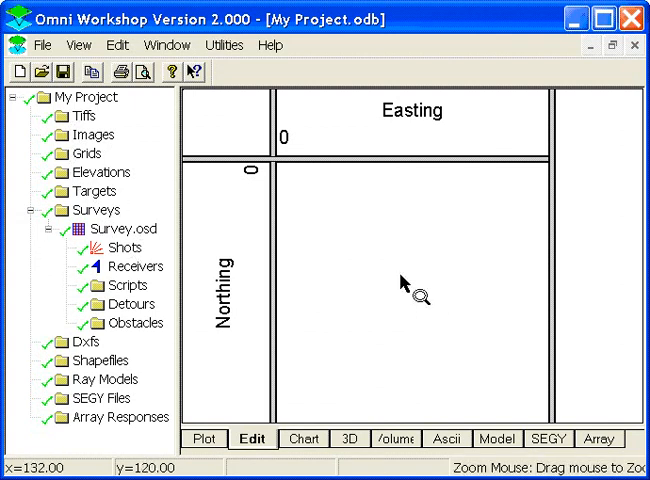
pyautogui.moveTo(334, 388)
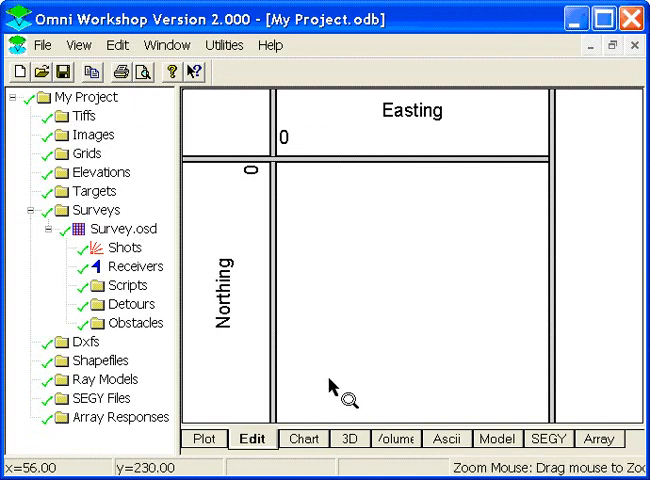
pyautogui.click(300, 438)
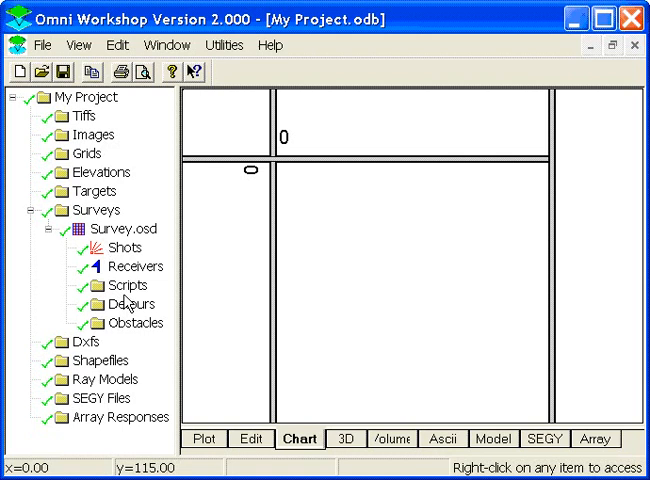
pyautogui.moveTo(336, 448)
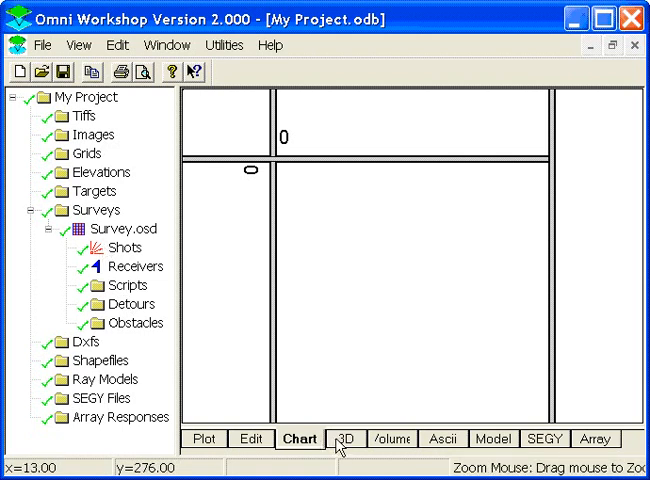
# Step through the 3D view and show the project's empty Ascii text view.
pyautogui.click(394, 438)
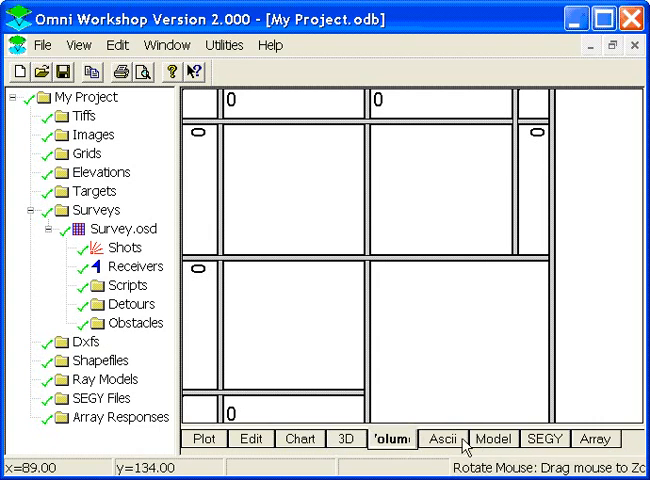
pyautogui.click(440, 440)
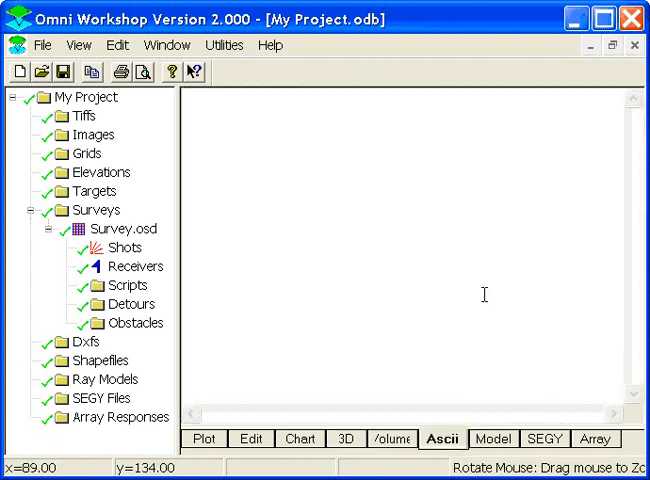
pyautogui.moveTo(420, 324)
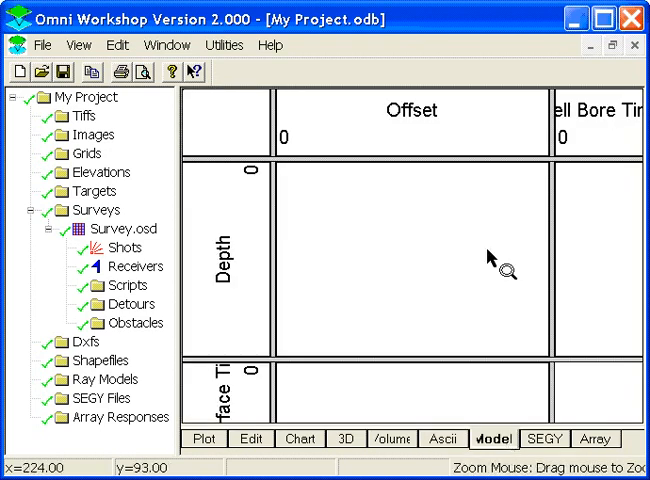
pyautogui.moveTo(506, 300)
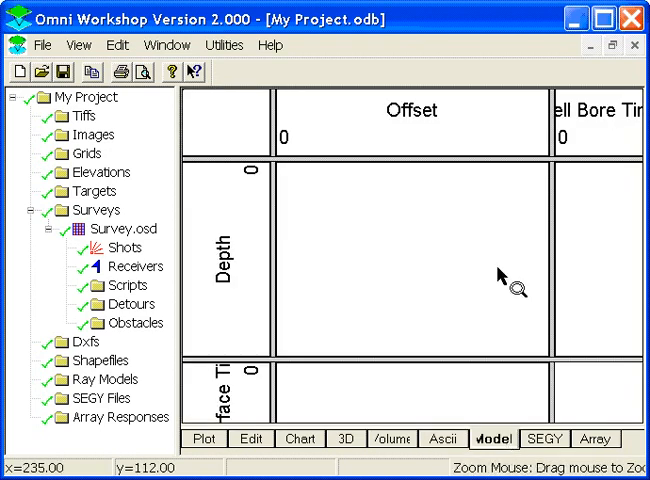
pyautogui.moveTo(434, 320)
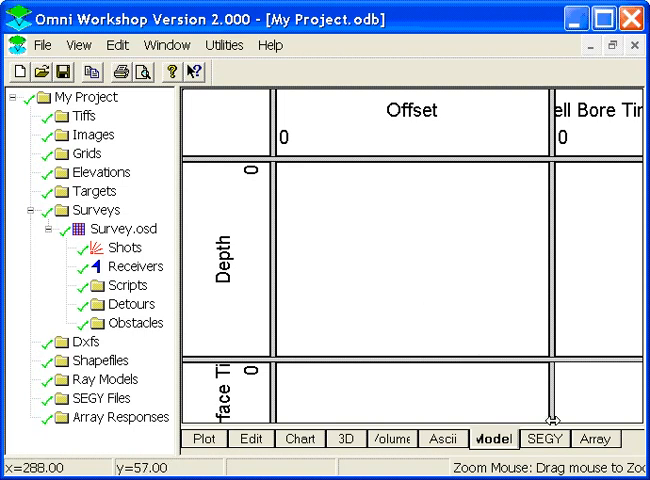
# Move through the SEGY view to the Array view's Source, Receiver and Stack panes.
pyautogui.click(544, 438)
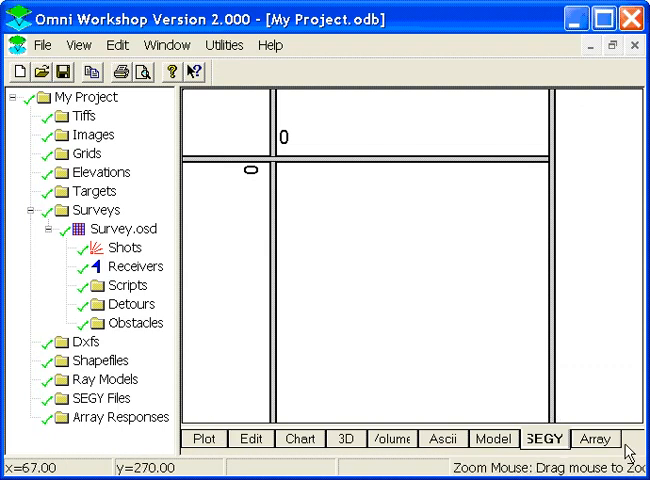
pyautogui.click(596, 438)
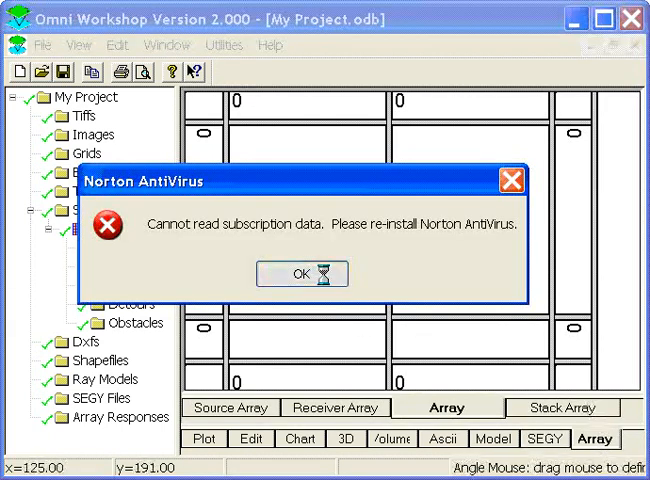
# Dismiss the Norton AntiVirus subscription error so the Array view is clear.
pyautogui.click(302, 272)
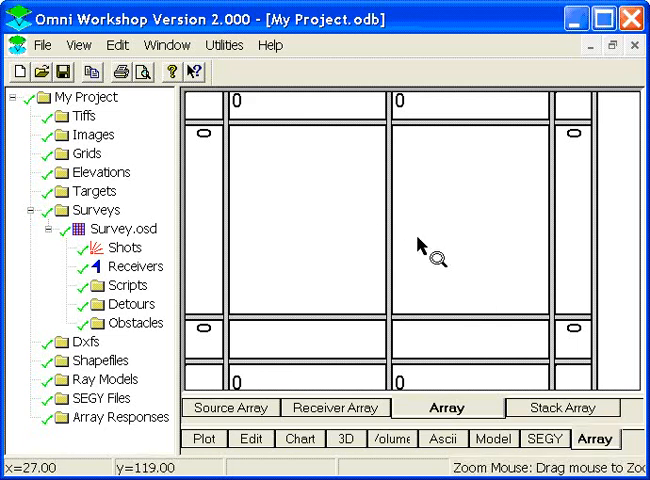
pyautogui.moveTo(428, 272)
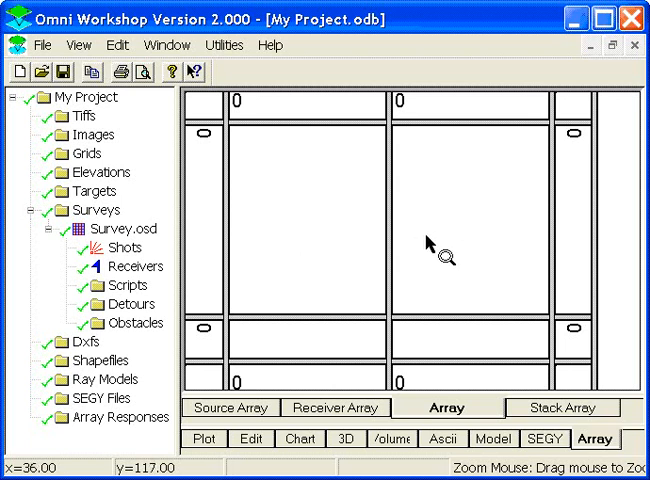